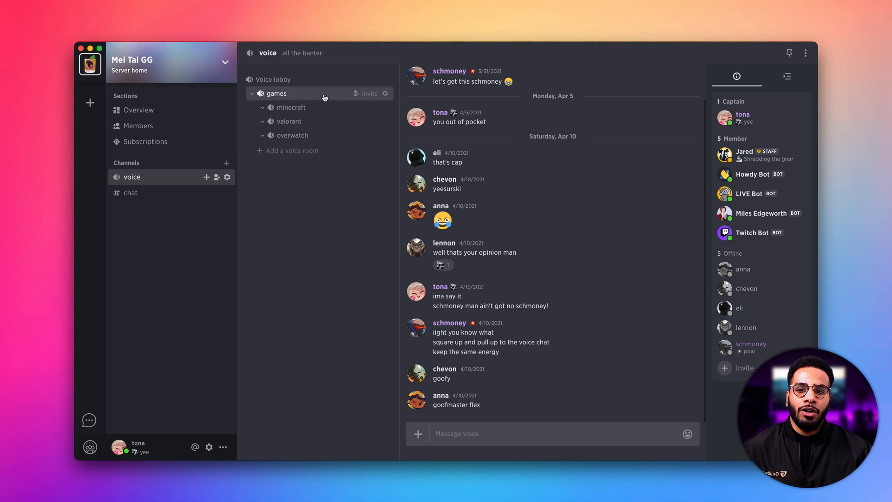
Step: Connect to the 'games' voice room as tona
left_click(277, 93)
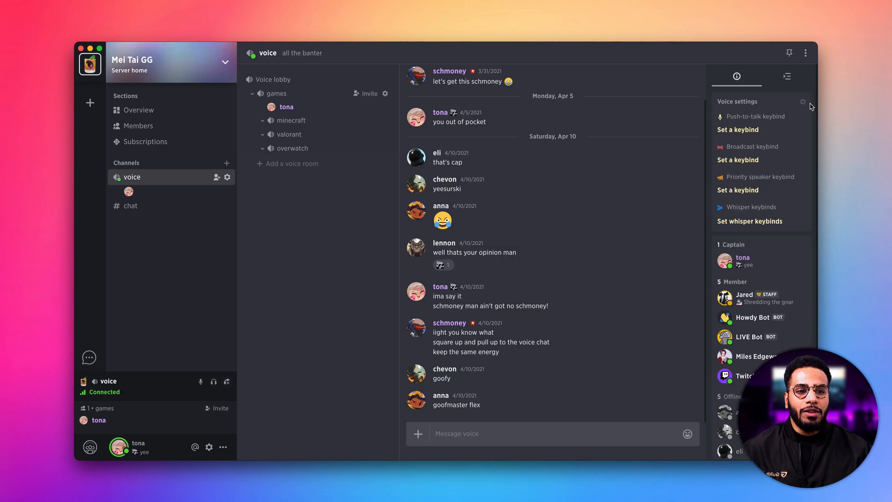
mouse_move(750, 241)
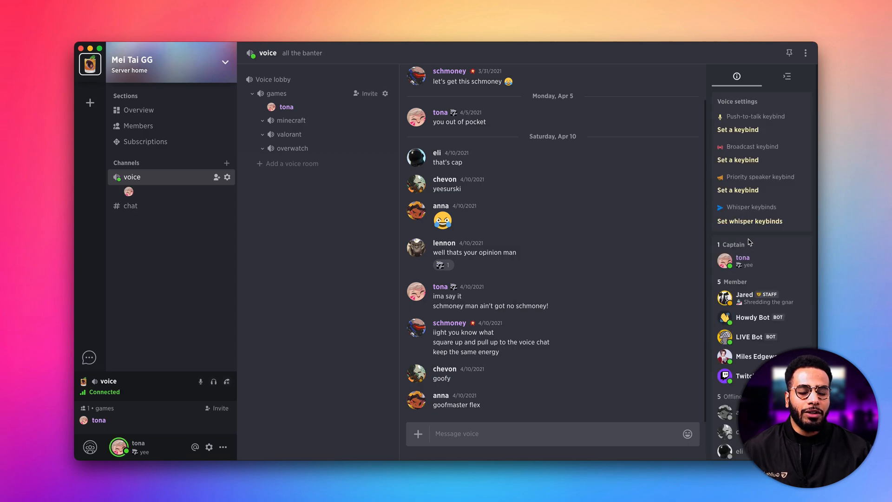
mouse_move(798, 236)
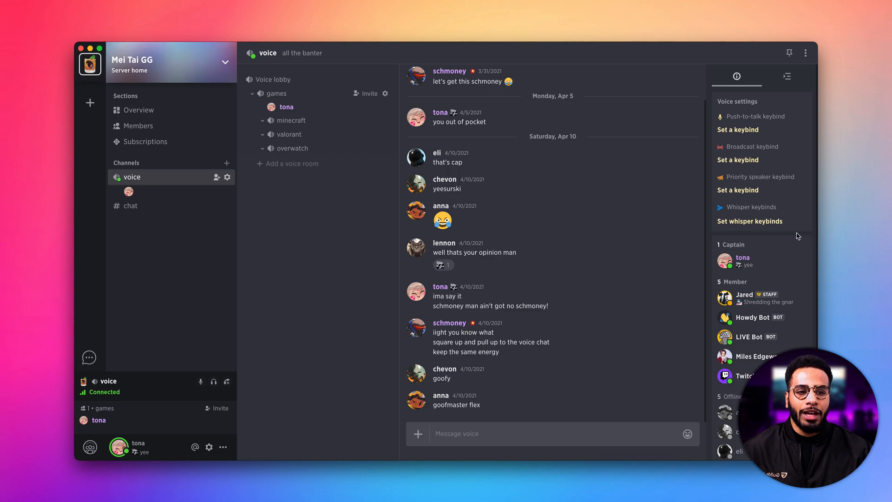
mouse_move(787, 149)
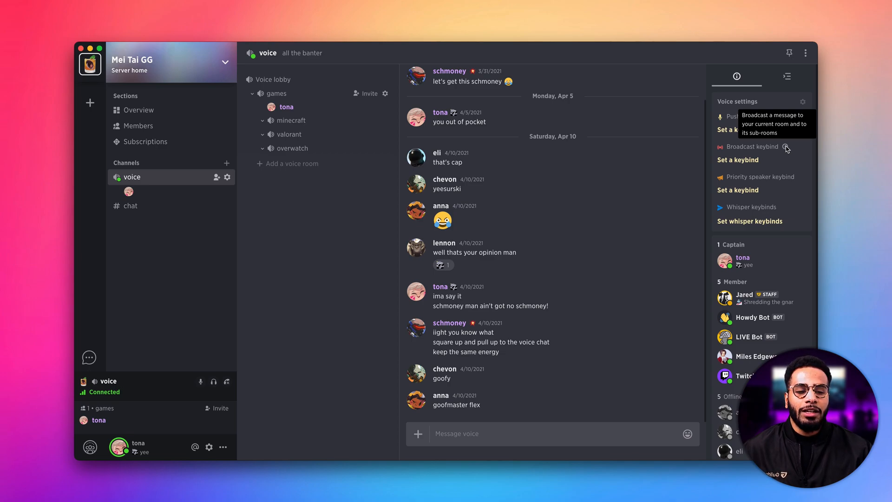
mouse_move(718, 162)
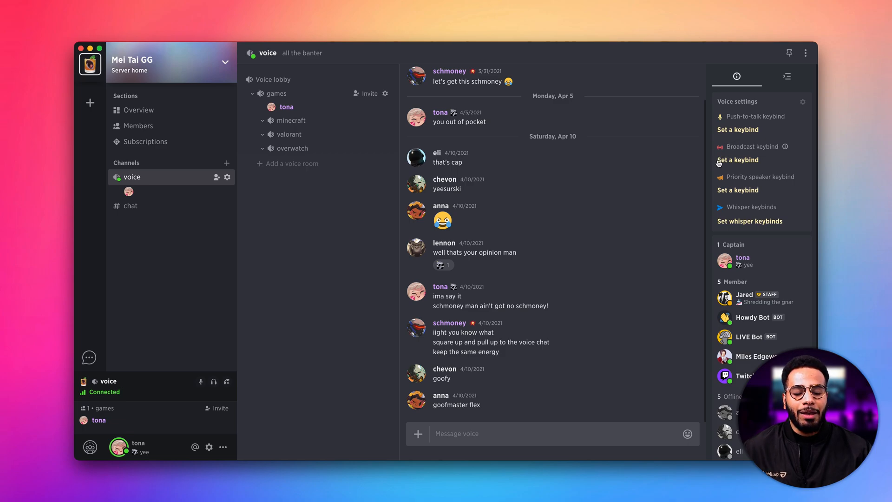
mouse_move(744, 165)
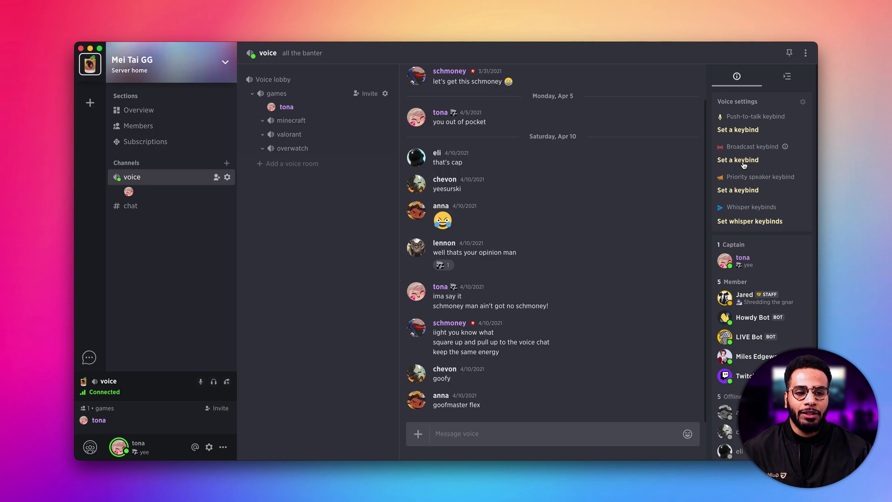
Step: Assign Q as the broadcast keybind
left_click(737, 160)
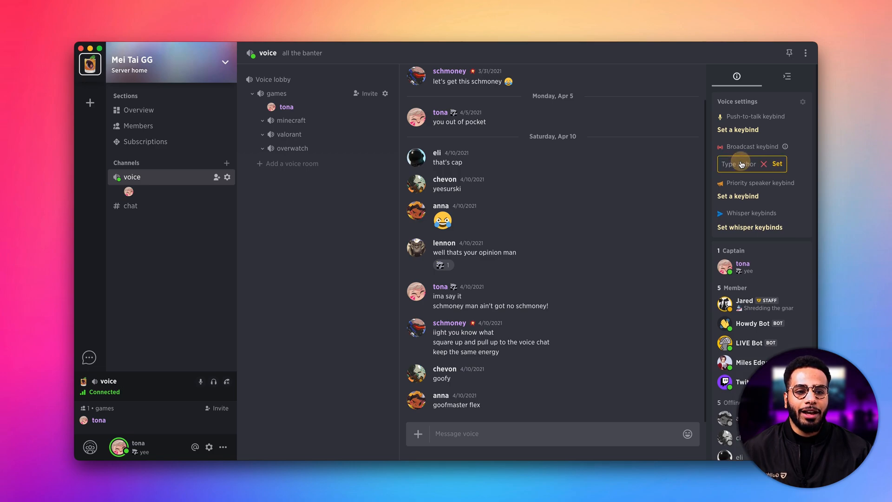
left_click(777, 163)
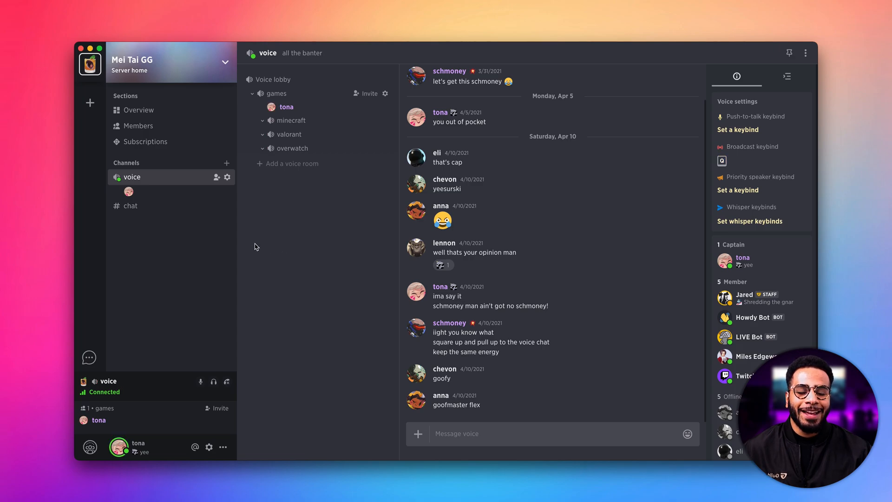
mouse_move(792, 212)
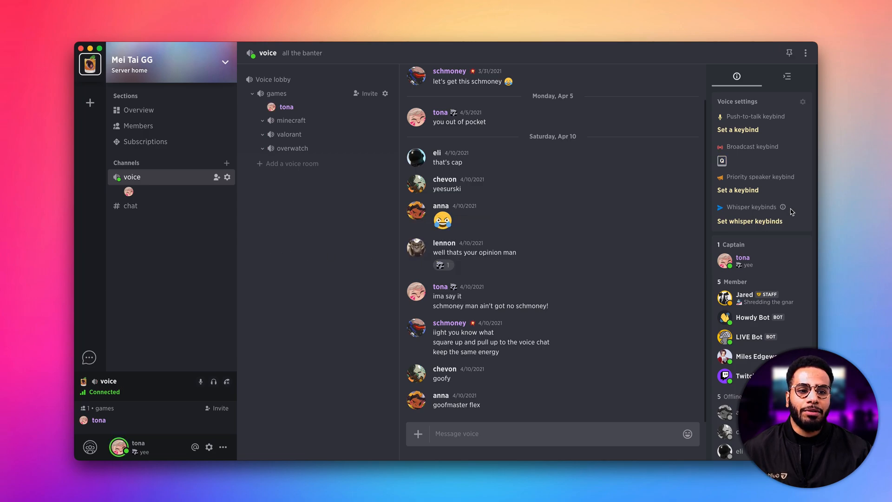
mouse_move(802, 177)
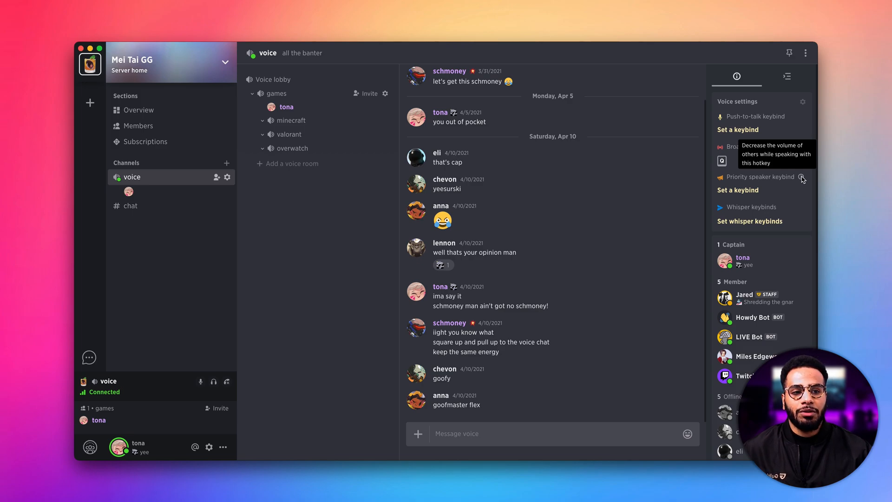
mouse_move(780, 192)
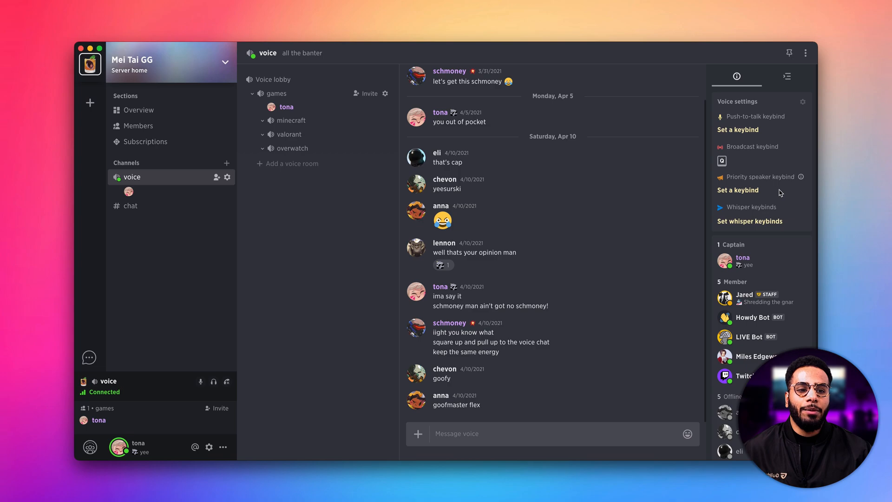
Step: Save W as the priority speaker keybind
left_click(738, 190)
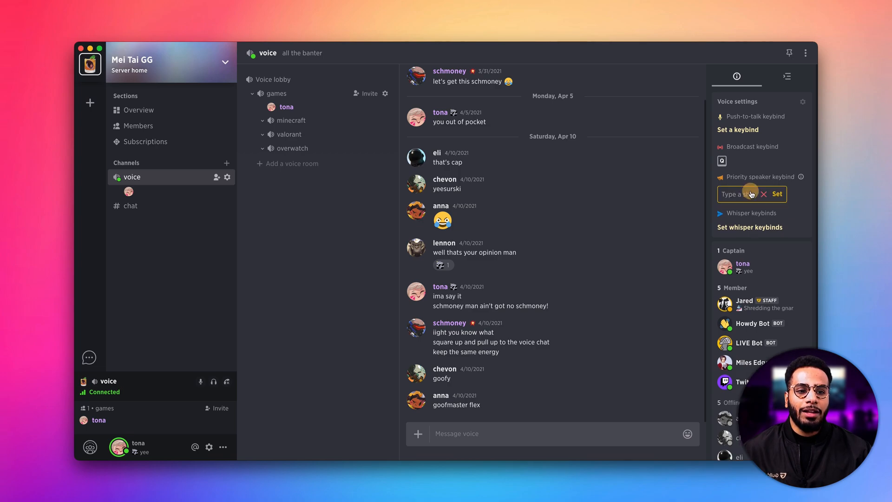
left_click(748, 194)
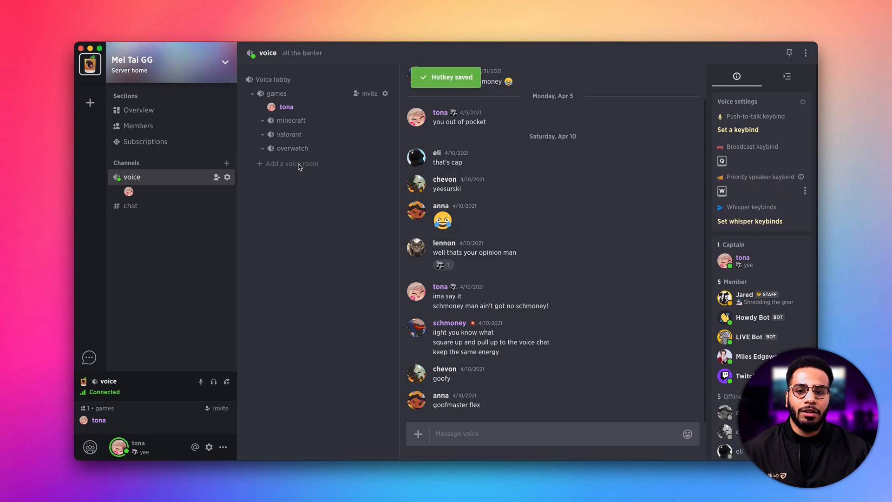
mouse_move(284, 203)
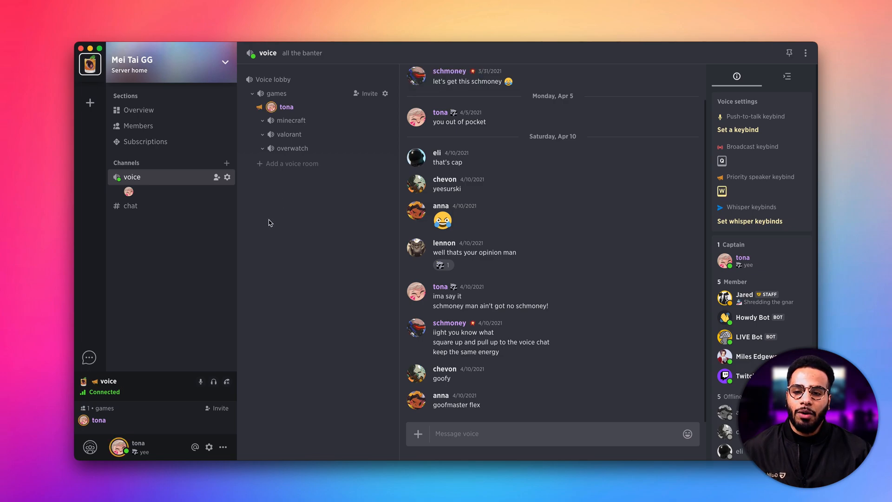
mouse_move(267, 110)
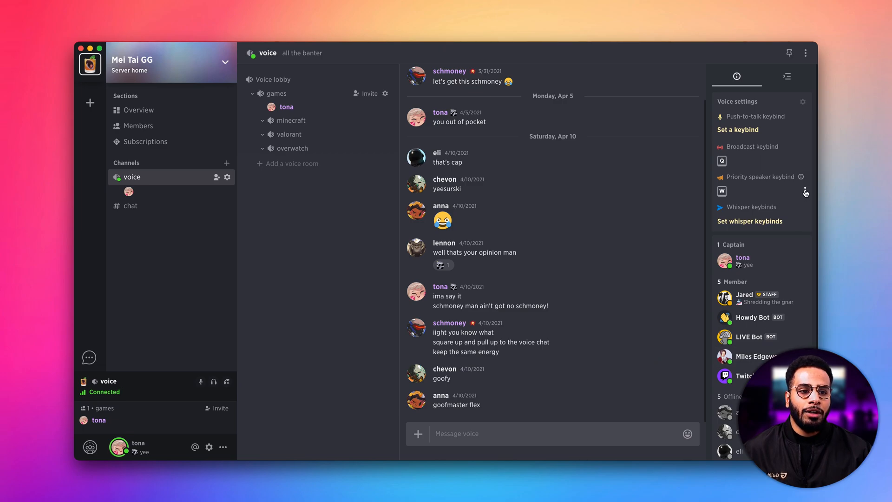
Step: Check the priority keybind's options menu, then open the whisper keybind settings
left_click(805, 191)
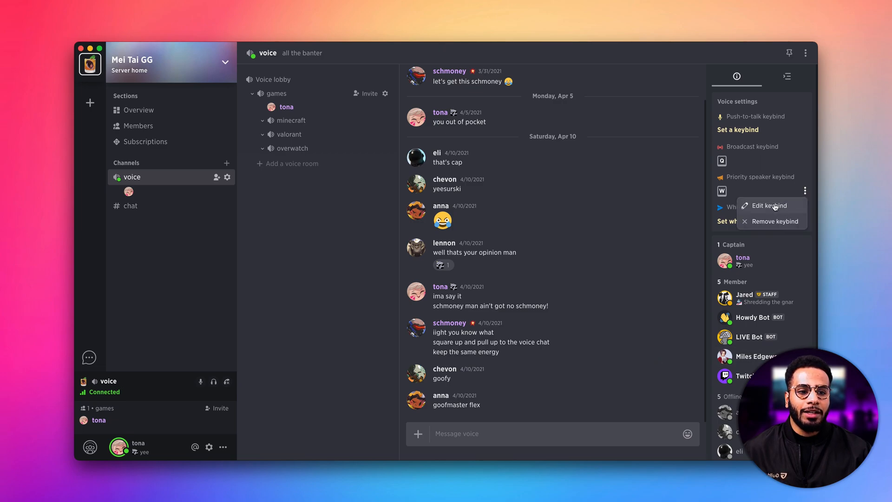
mouse_move(797, 190)
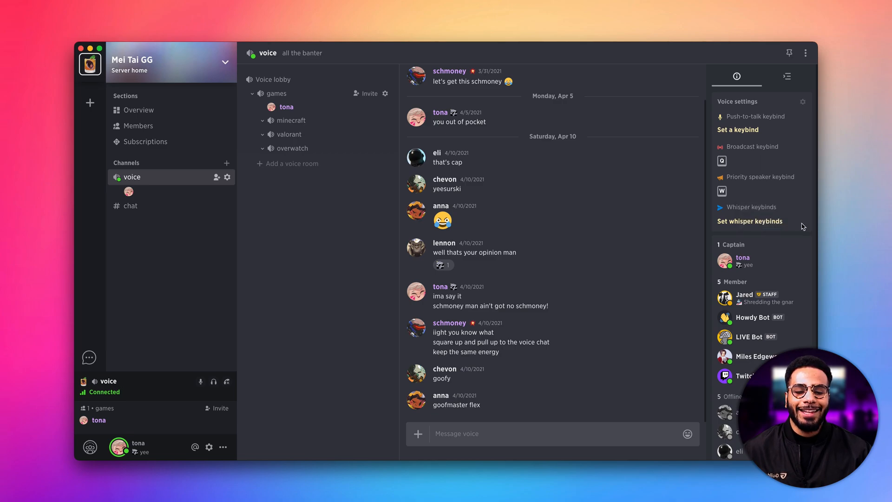
mouse_move(785, 208)
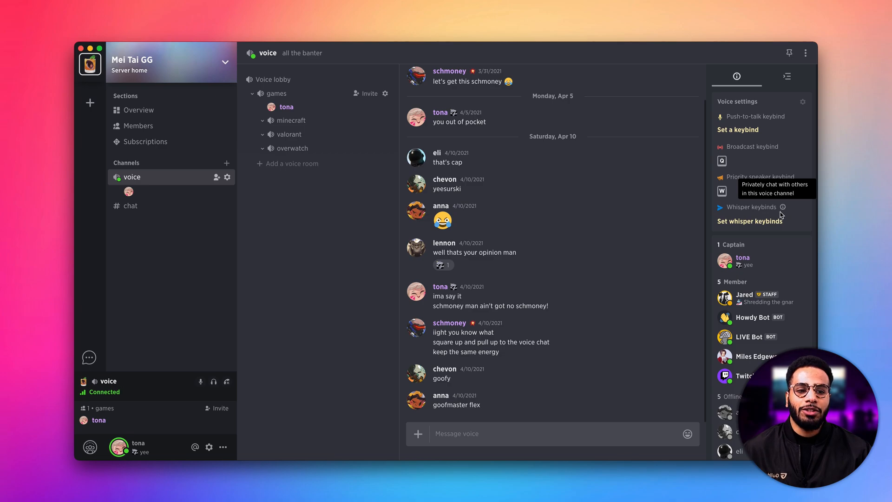
left_click(750, 221)
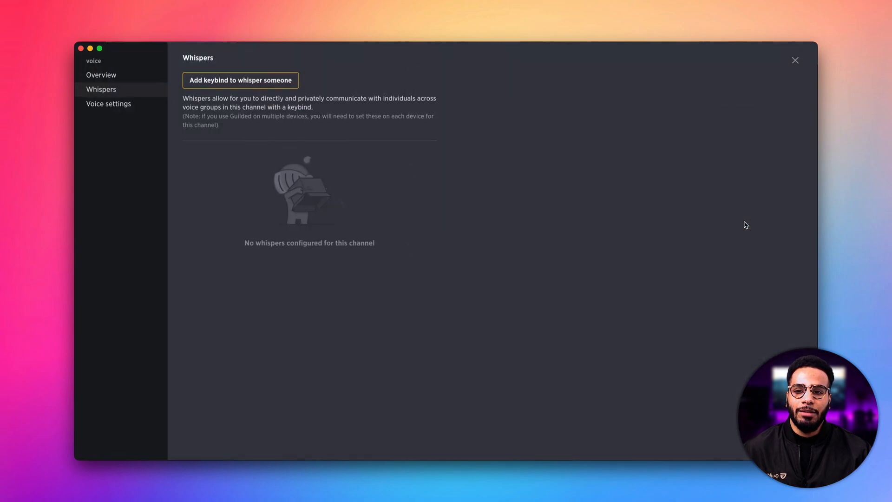
Step: Add and save a whisper keybind S targeting lennon, then close channel settings
left_click(240, 79)
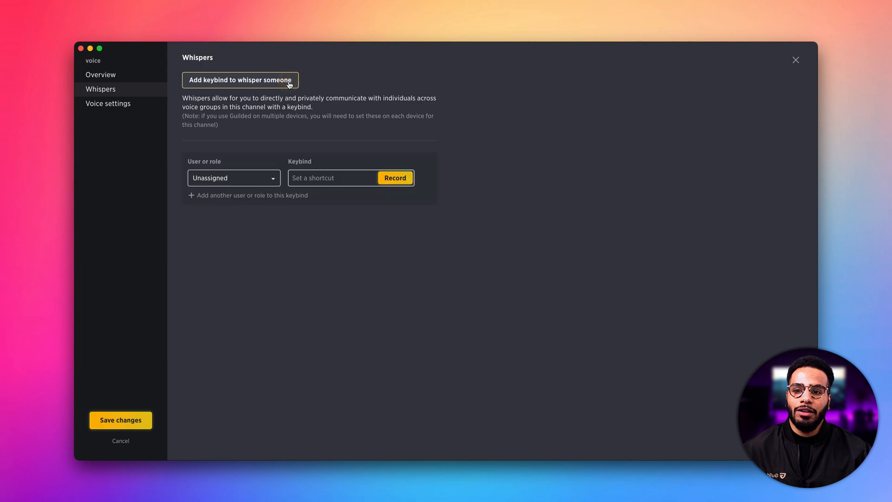
left_click(233, 178)
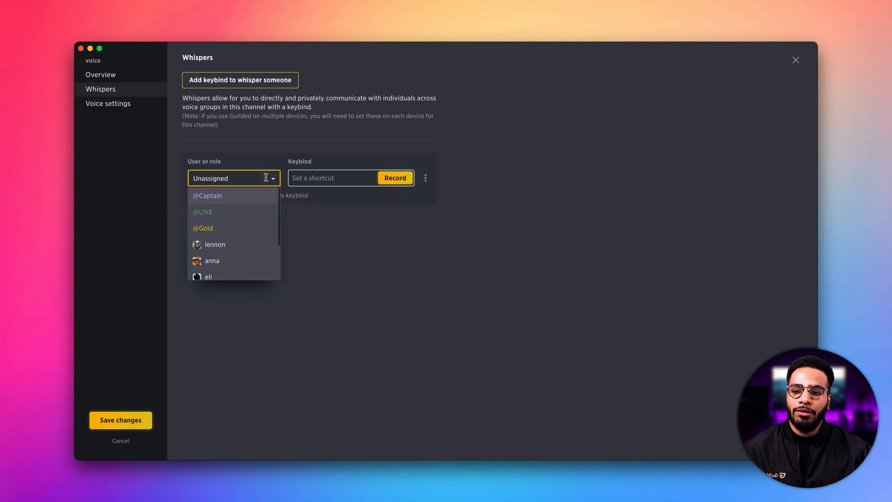
scroll("down", 3)
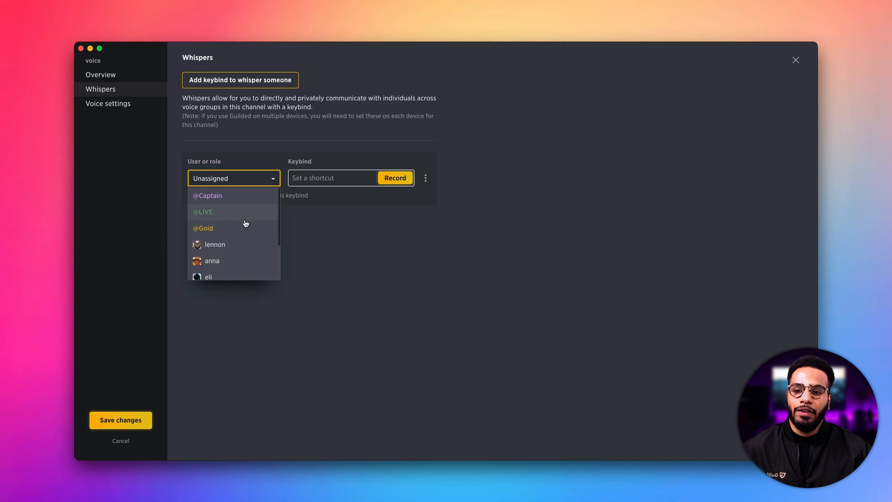
left_click(215, 245)
type("S")
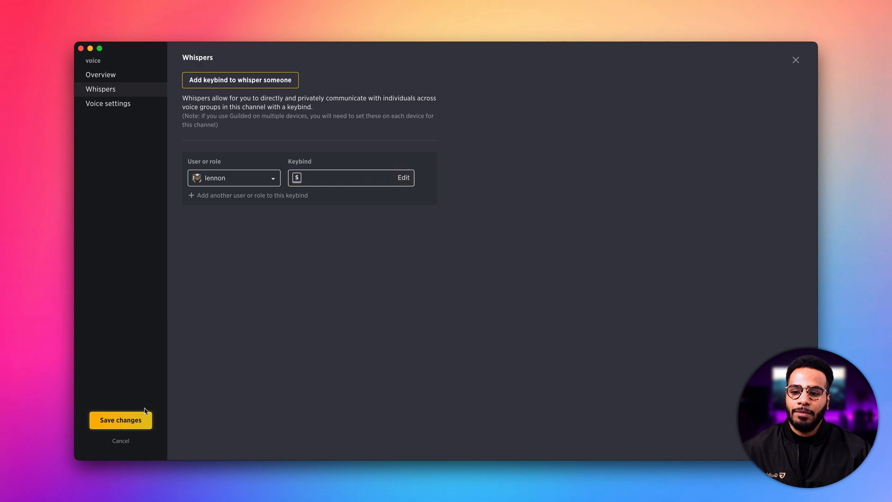
left_click(120, 420)
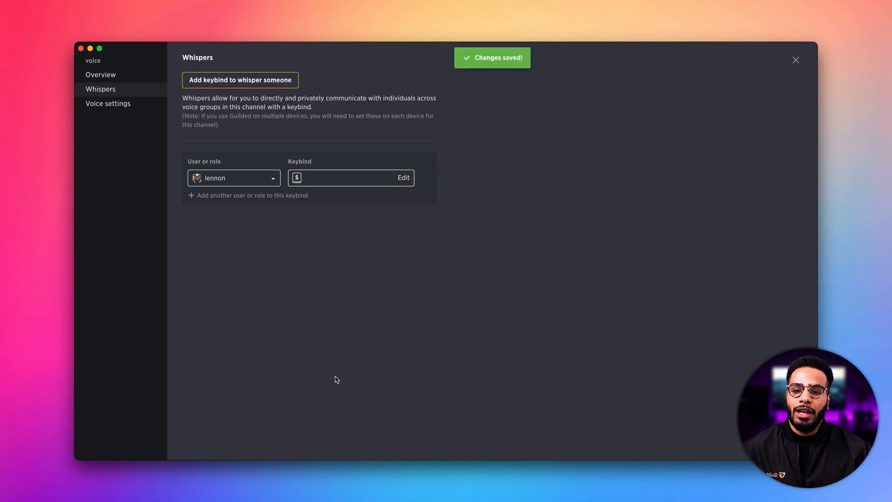
left_click(795, 60)
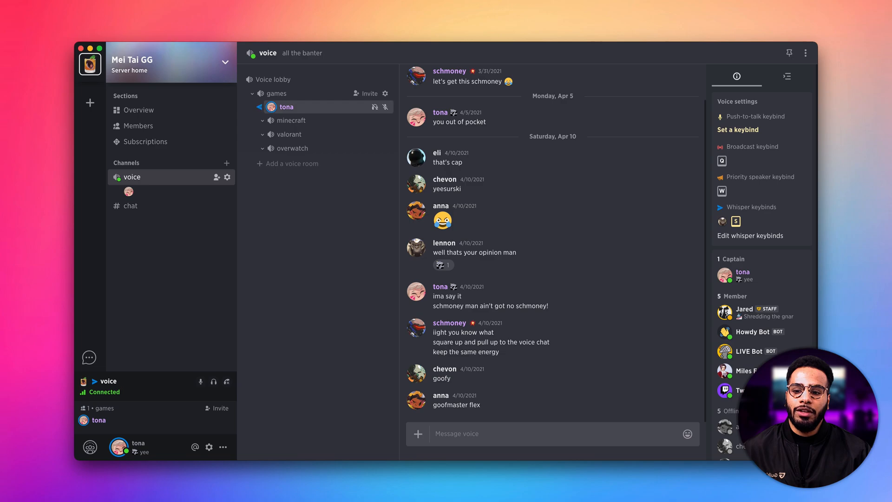
mouse_move(297, 295)
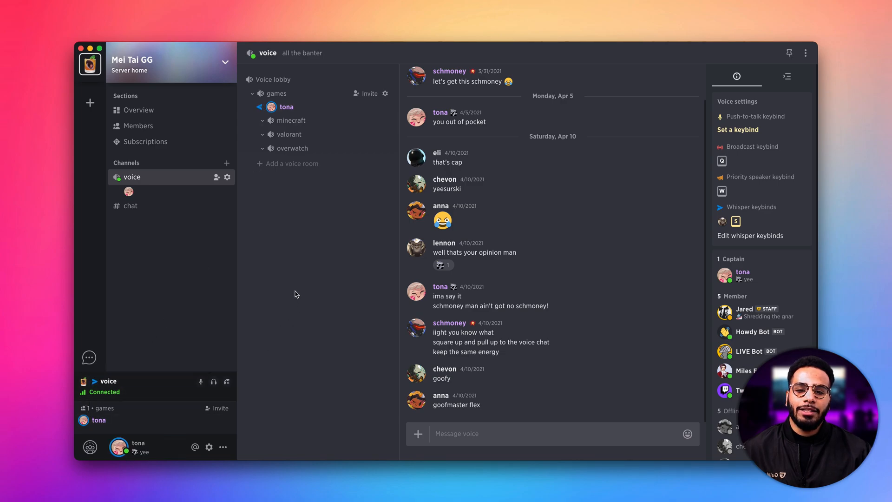